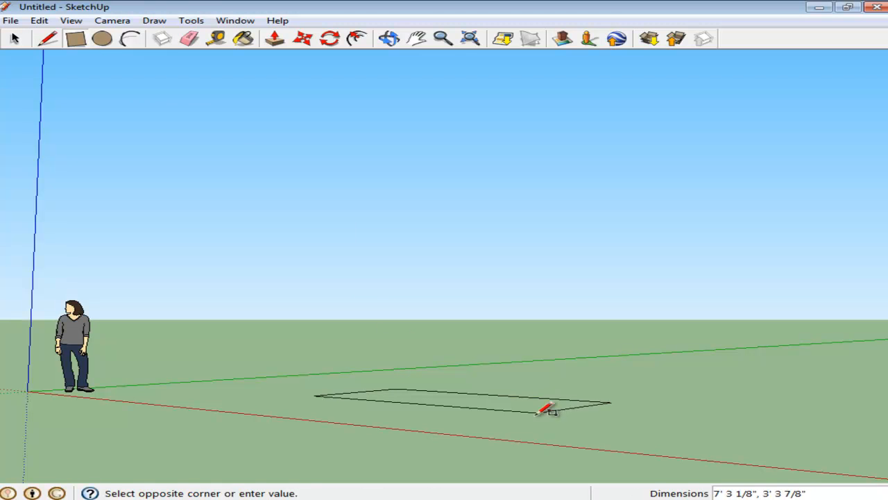
Draw a rectangle on the ground and pull it up into a low white box.
{"action": "left_click", "coordinate": [552, 408]}
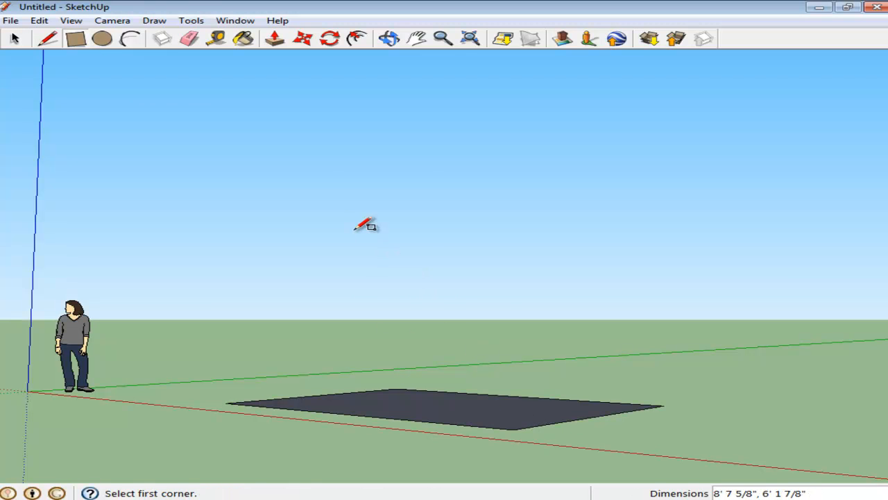
{"action": "left_click", "coordinate": [275, 38]}
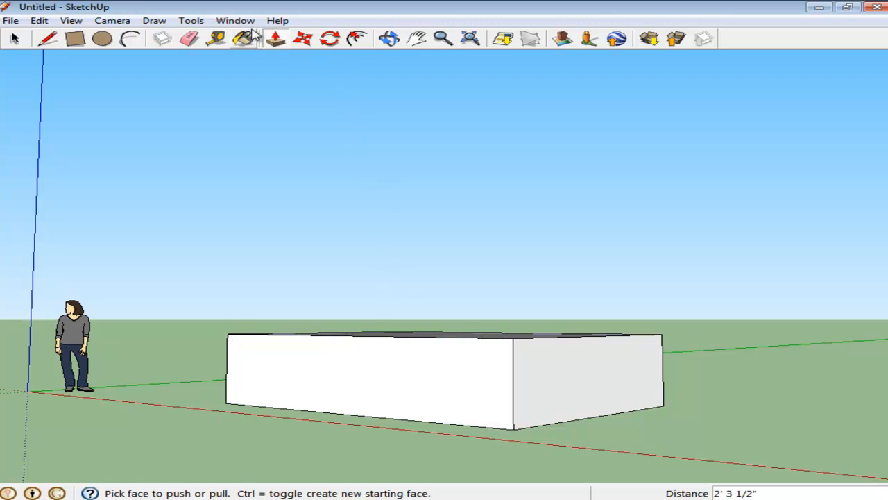
{"action": "left_click", "coordinate": [192, 21]}
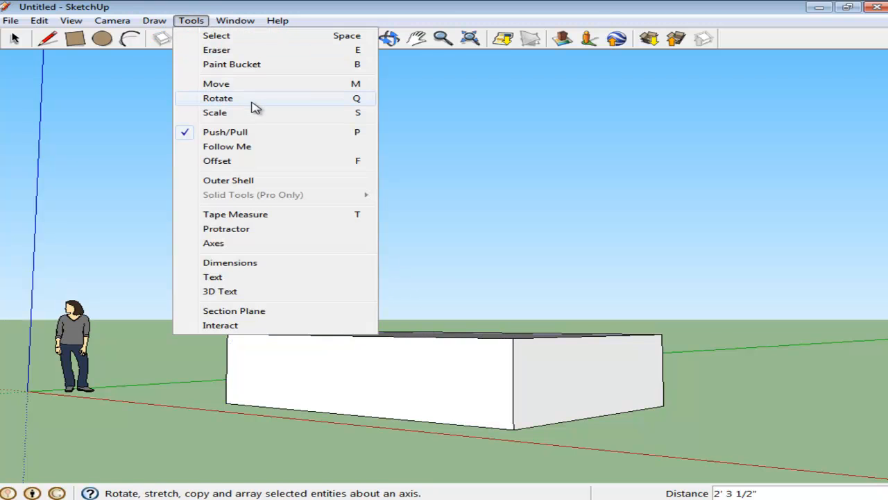
{"action": "left_click", "coordinate": [218, 97]}
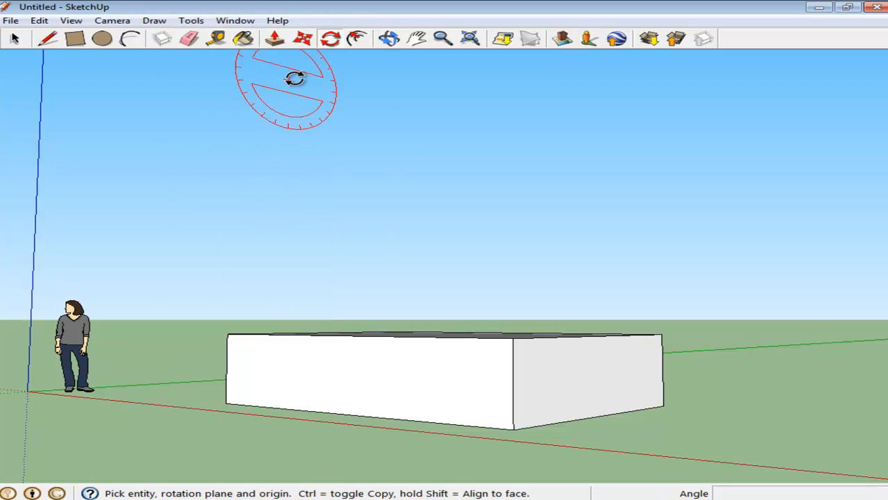
{"action": "mouse_move", "coordinate": [331, 39]}
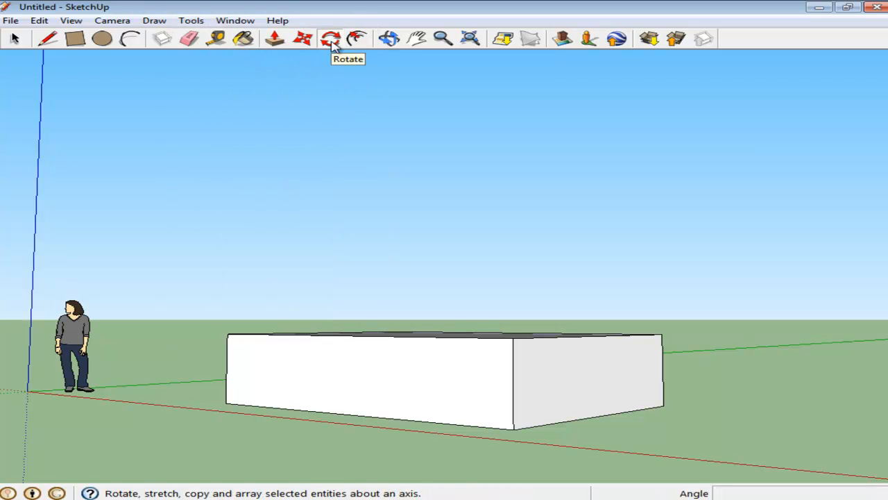
{"action": "left_click", "coordinate": [330, 39]}
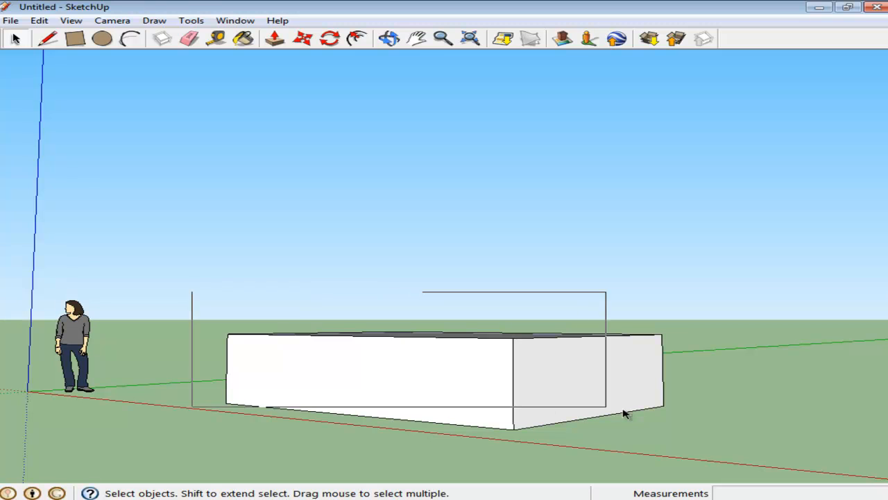
Deselect everything in the scene and bring up the Tools menu.
{"action": "left_click", "coordinate": [430, 396]}
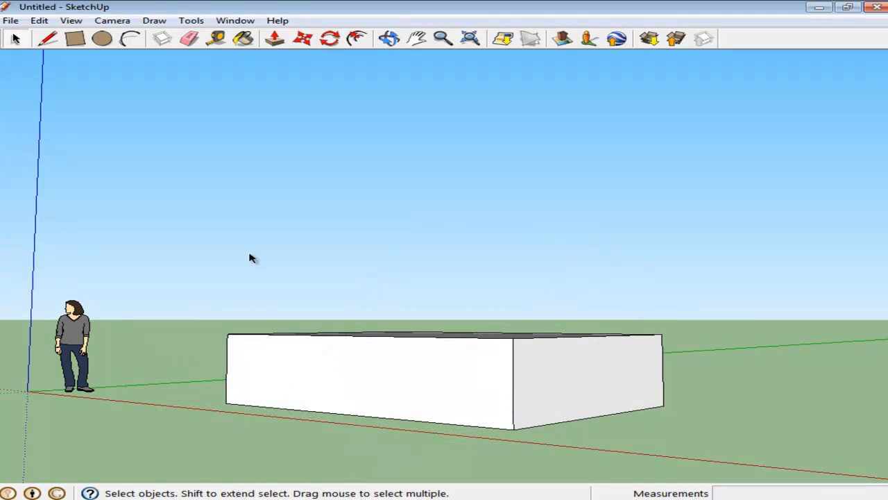
{"action": "left_click", "coordinate": [192, 21]}
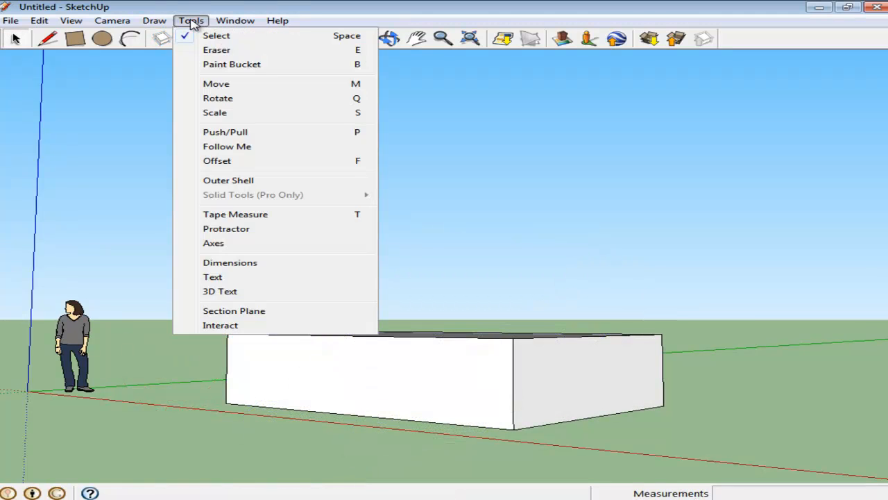
Start the Scale tool, try the front face's grips, then select the whole box for scaling.
{"action": "left_click", "coordinate": [214, 111]}
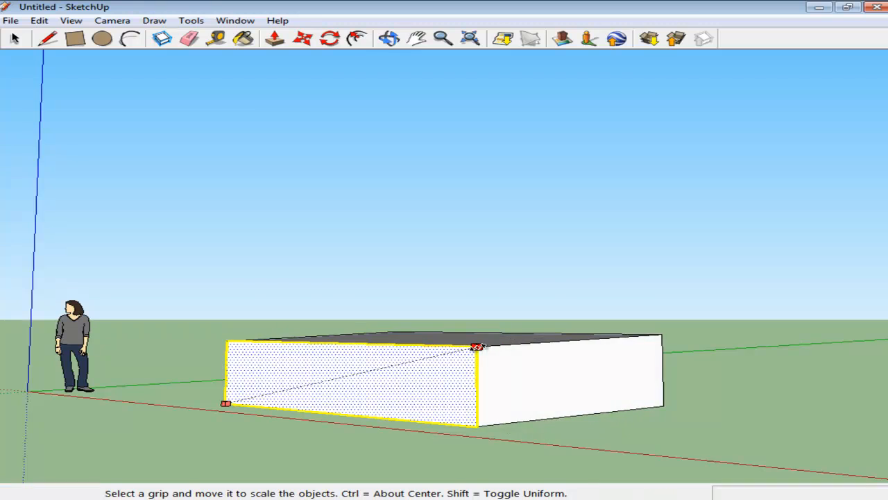
{"action": "left_click_drag", "start_coordinate": [477, 347], "coordinate": [366, 367]}
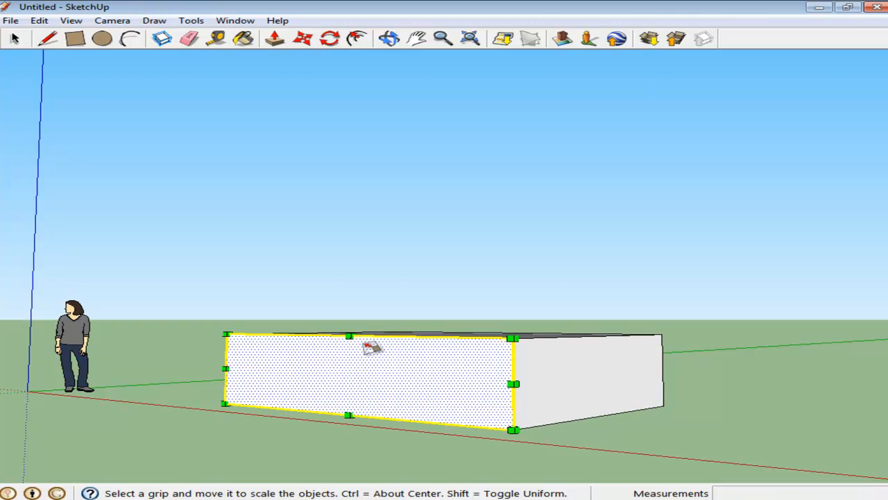
{"action": "left_click_drag", "start_coordinate": [350, 335], "coordinate": [350, 380]}
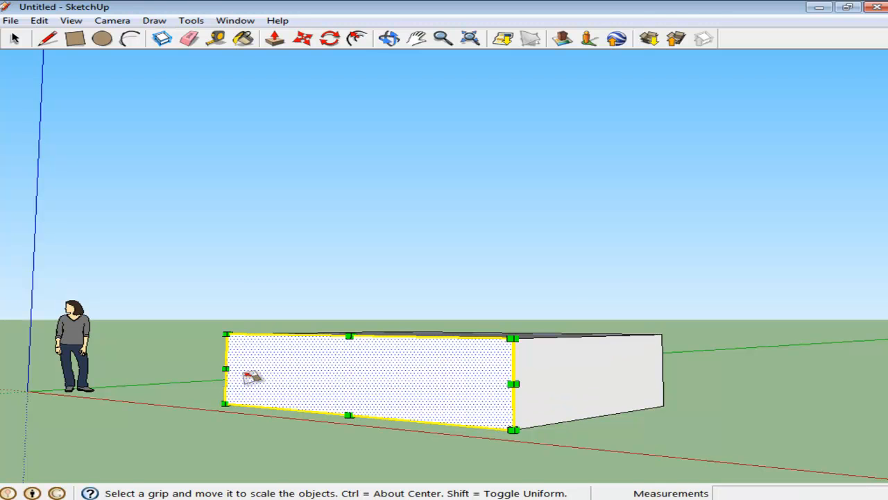
{"action": "left_click_drag", "start_coordinate": [225, 369], "coordinate": [350, 383]}
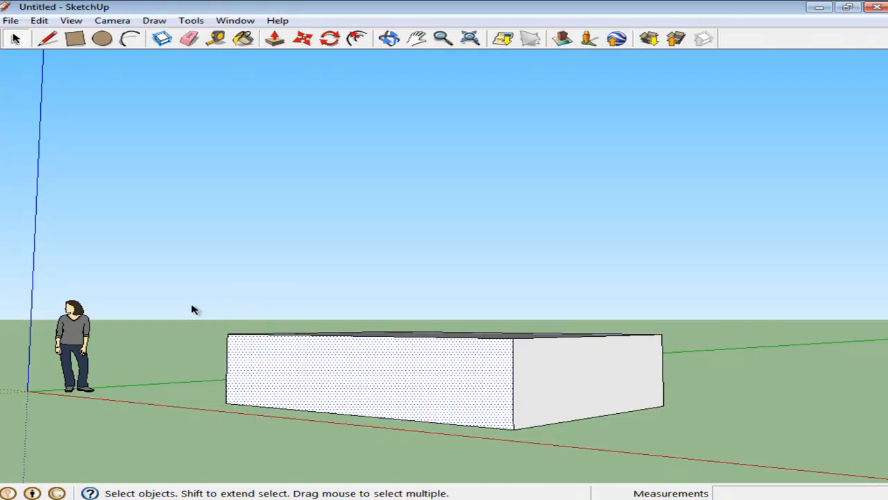
{"action": "left_click", "coordinate": [580, 382]}
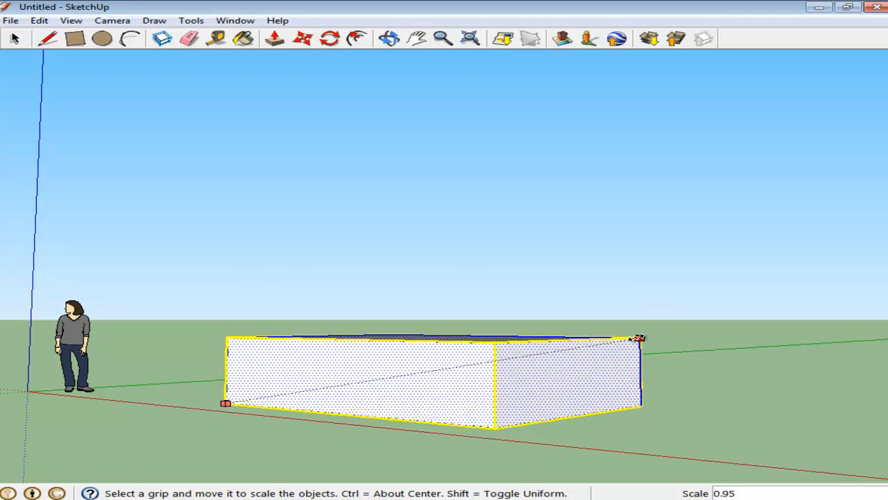
Drag a corner grip to scale the box down to about 0.83 by 0.86 along length and height.
{"action": "left_click_drag", "start_coordinate": [638, 339], "coordinate": [515, 358]}
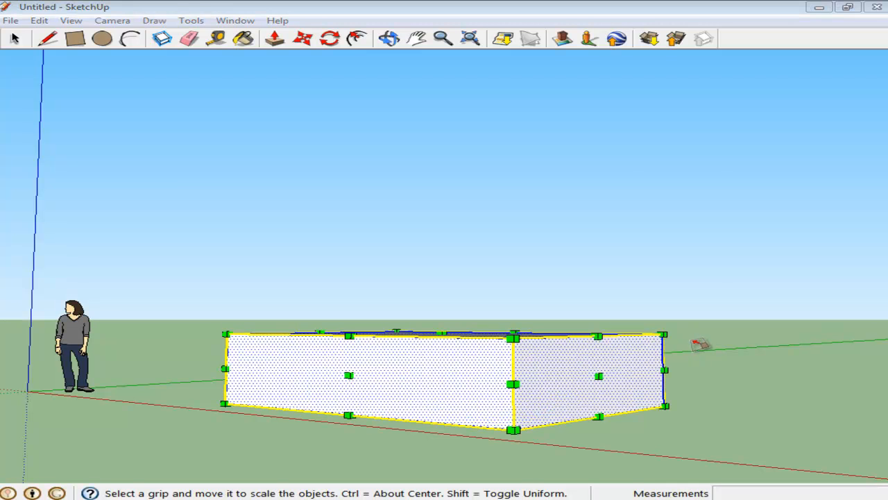
{"action": "left_click_drag", "start_coordinate": [664, 340], "coordinate": [561, 340]}
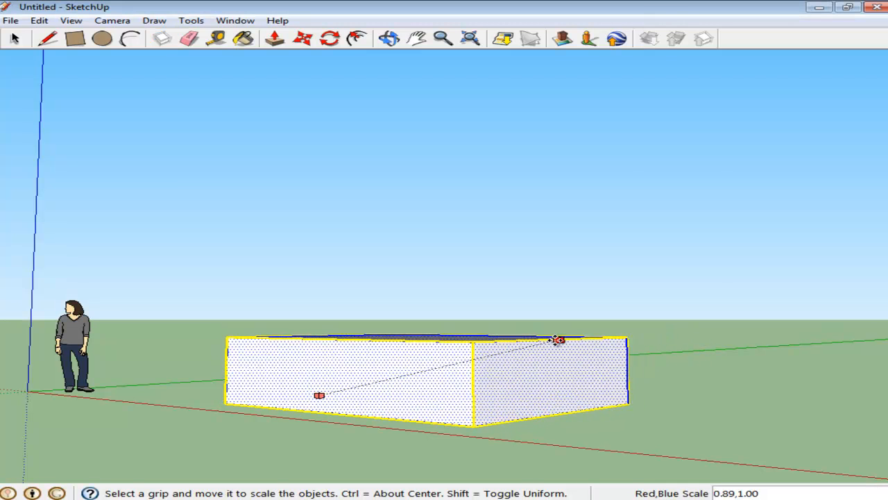
{"action": "left_click_drag", "start_coordinate": [558, 340], "coordinate": [483, 349]}
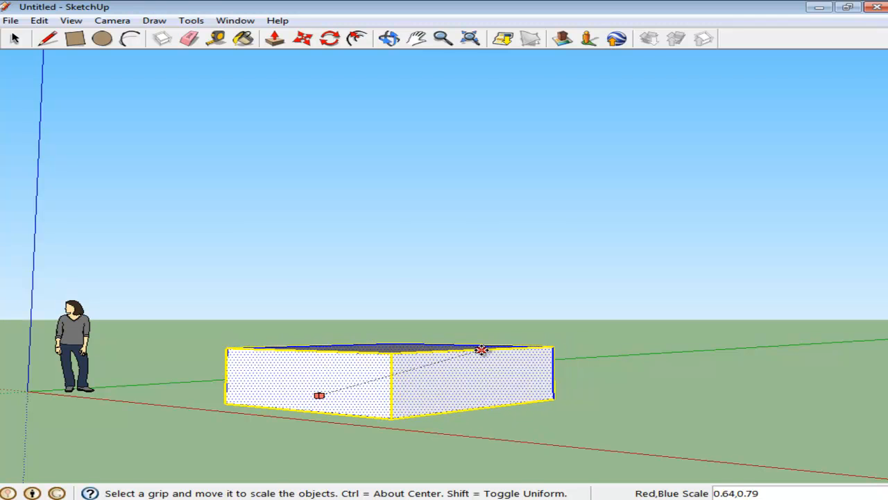
{"action": "left_click_drag", "start_coordinate": [481, 350], "coordinate": [540, 347]}
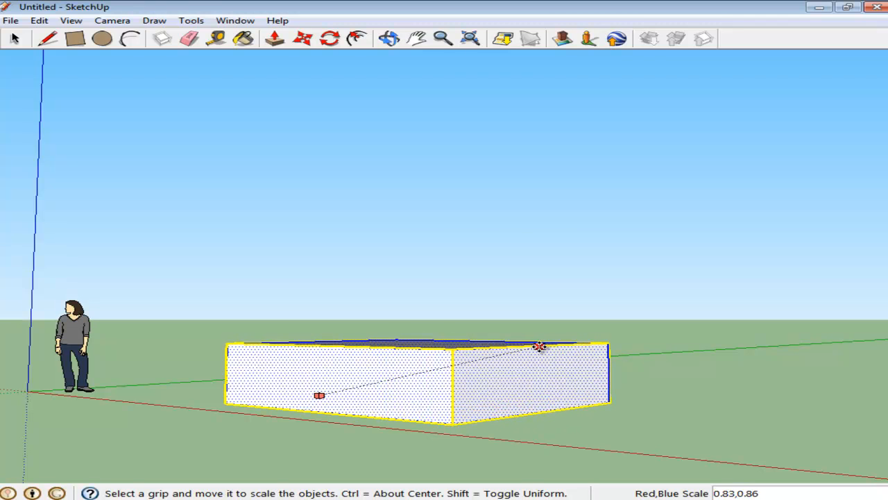